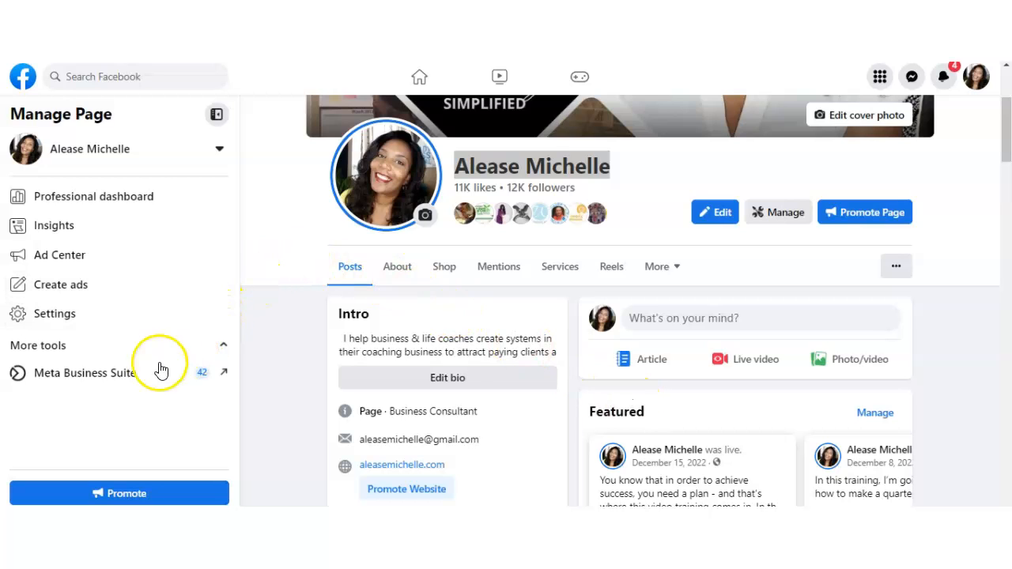
mouse_move(103, 372)
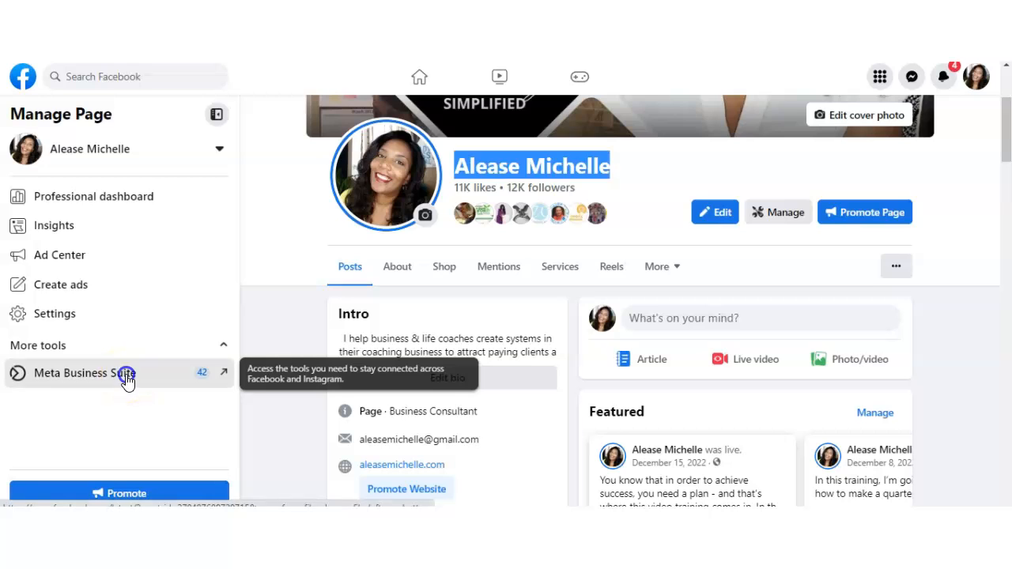
Step: Open Meta Business Suite from the Page's More tools sidebar
click(84, 372)
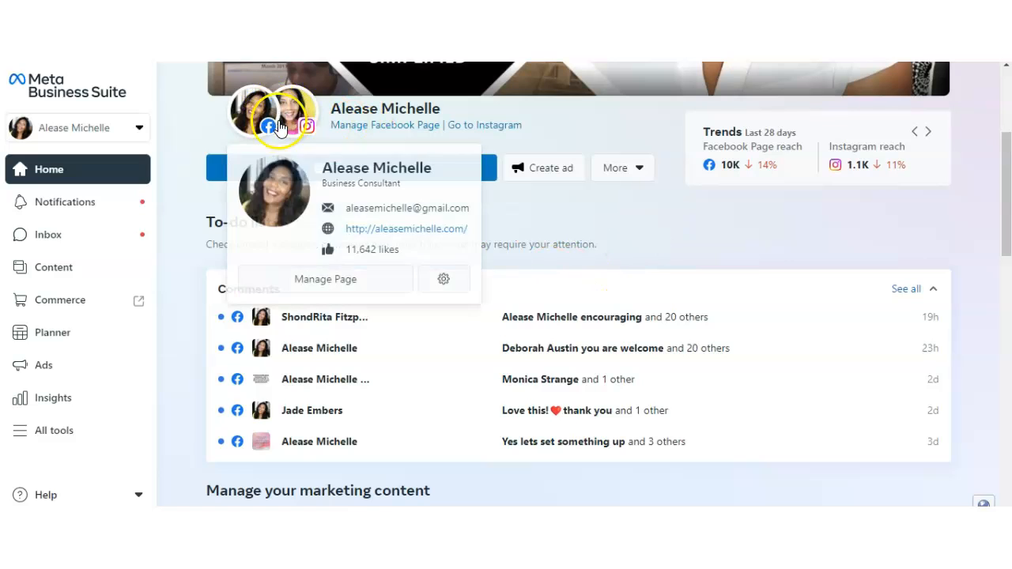
mouse_move(449, 126)
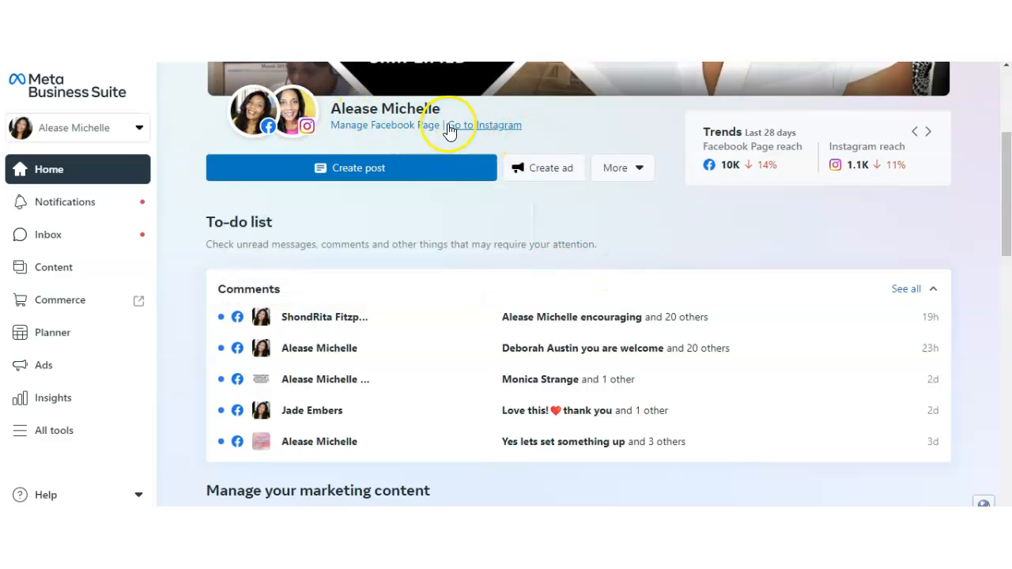
click(253, 111)
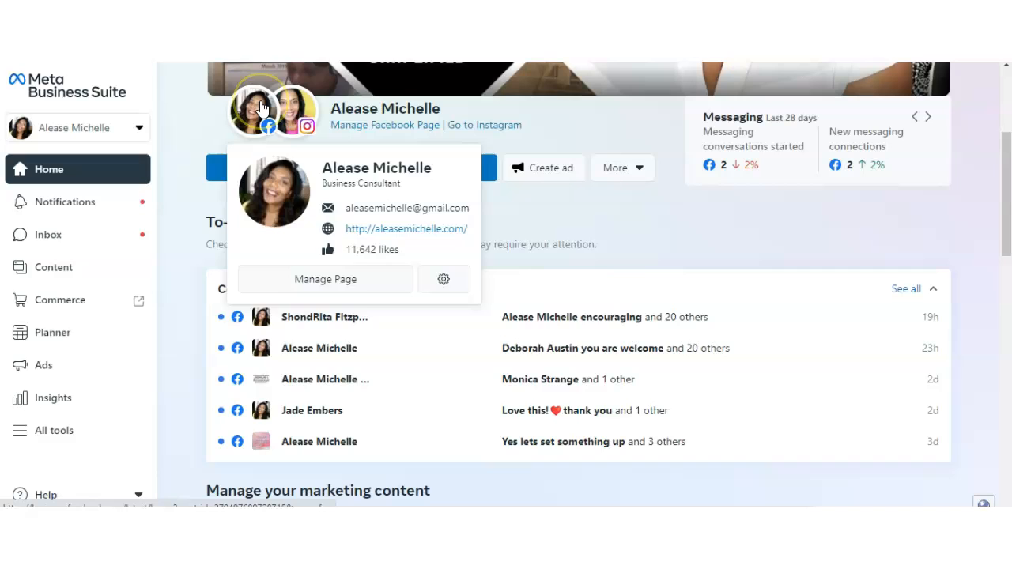
mouse_move(565, 224)
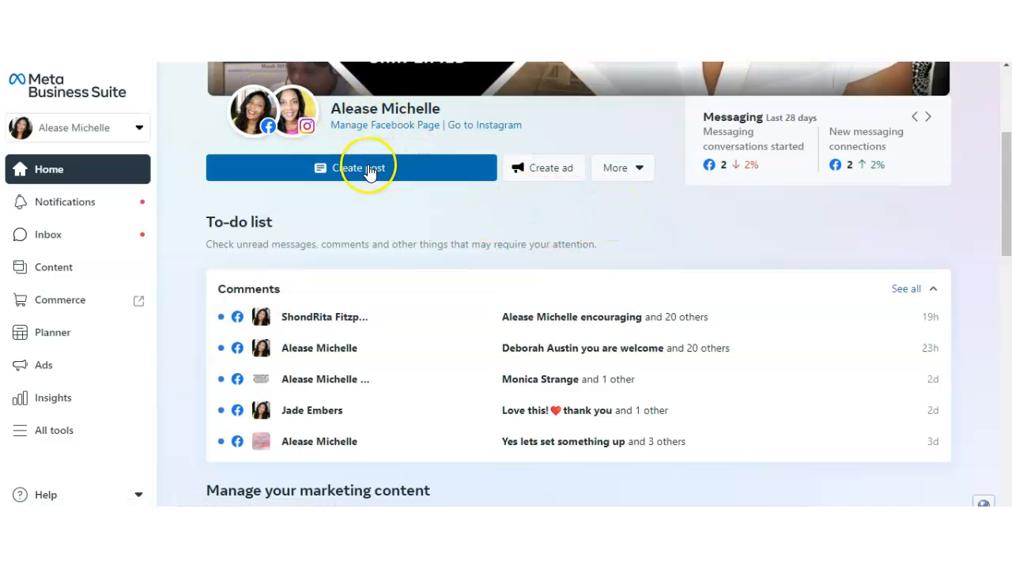
Step: Create a new post and select the Facebook Page as its destination
click(351, 167)
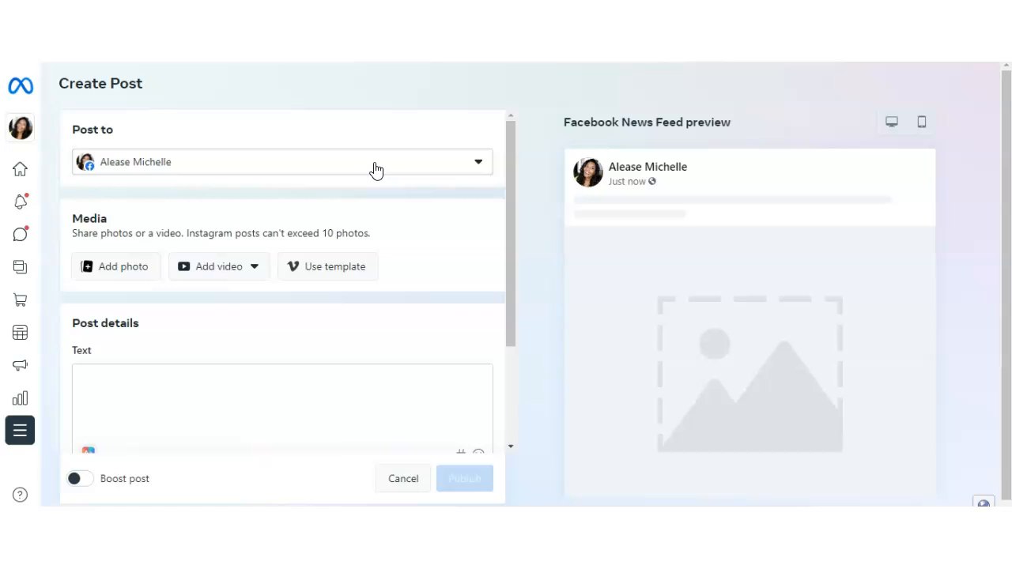
mouse_move(436, 170)
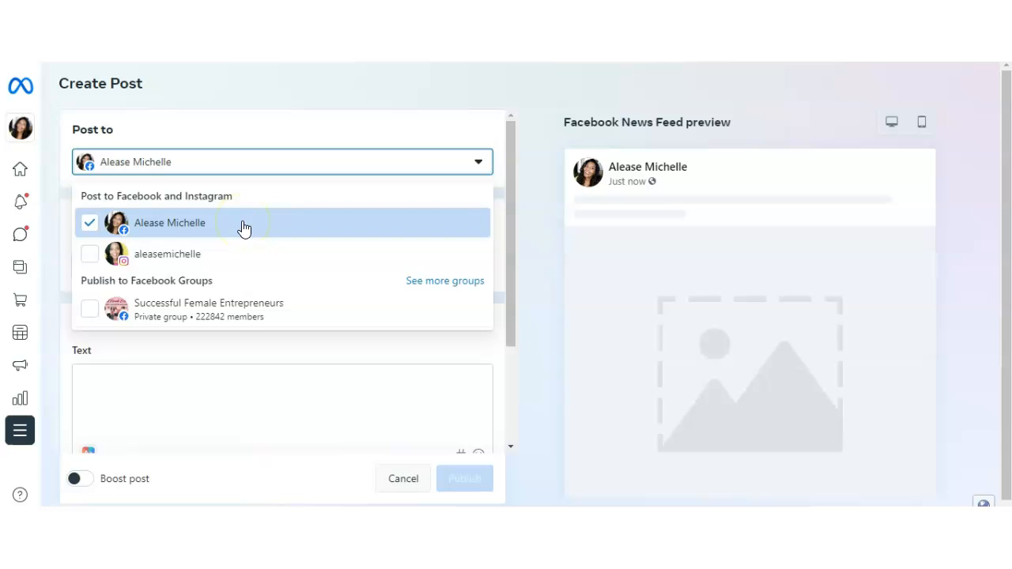
mouse_move(392, 308)
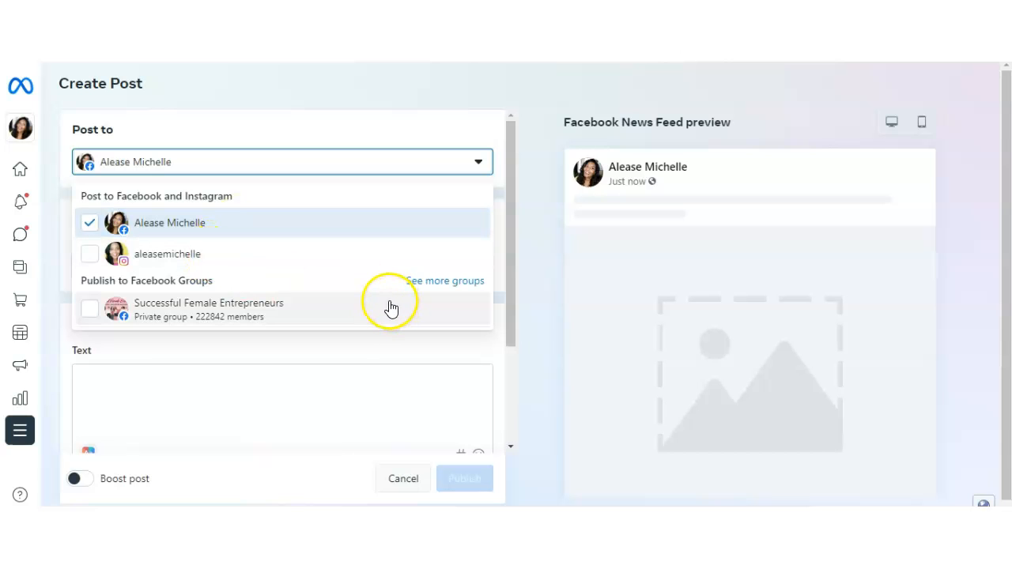
mouse_move(363, 292)
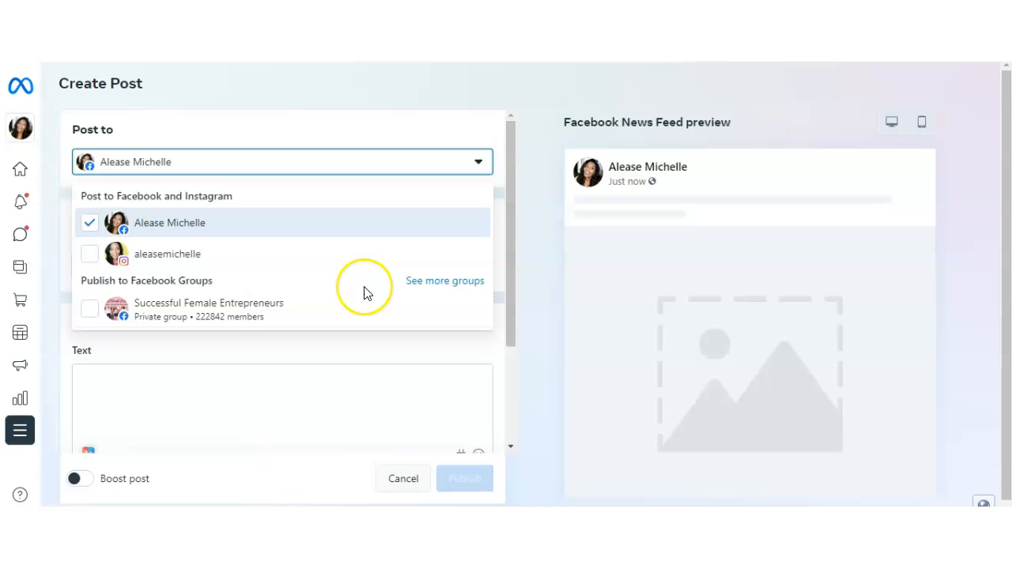
mouse_move(355, 285)
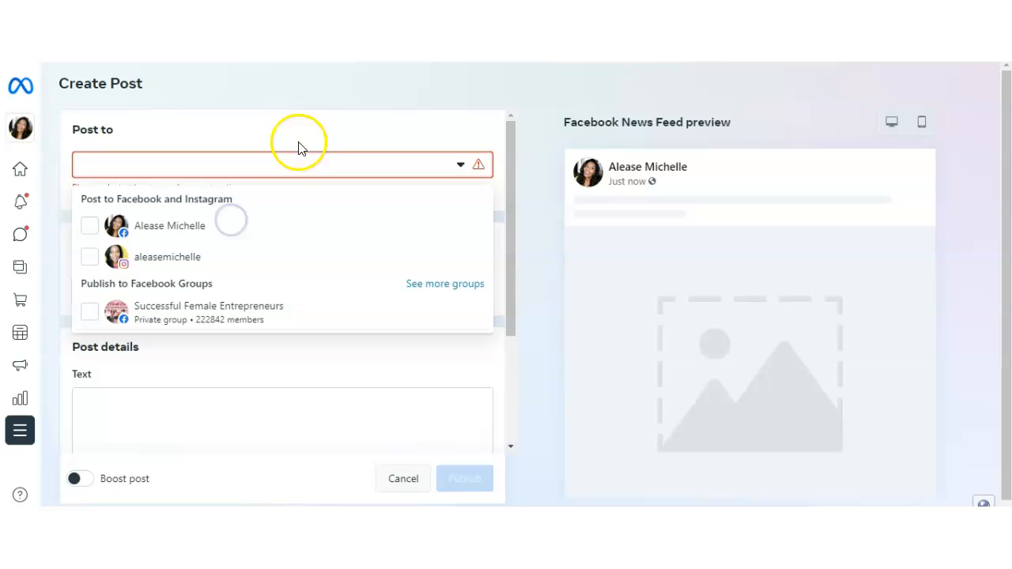
click(90, 226)
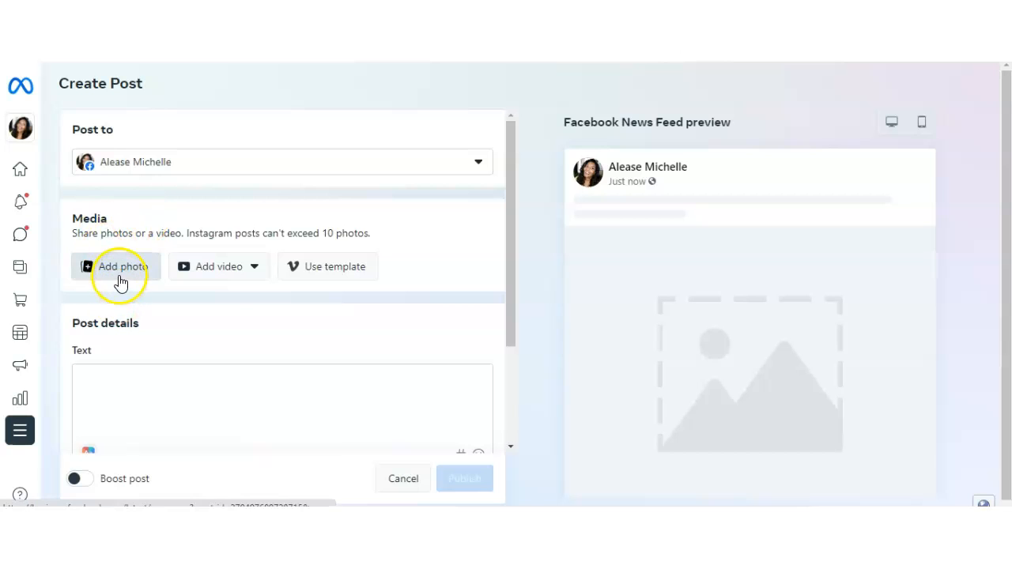
mouse_move(219, 267)
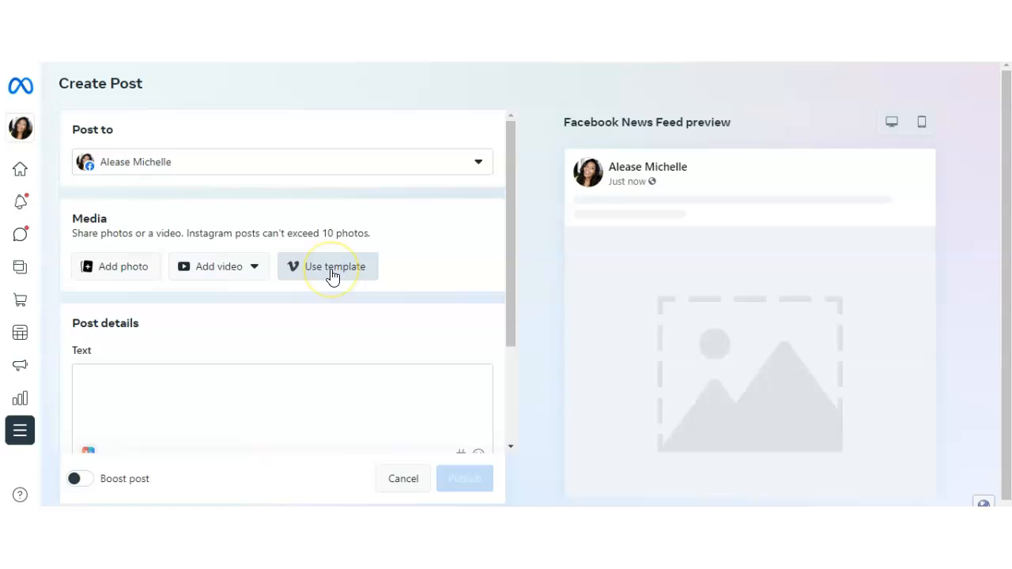
mouse_move(225, 277)
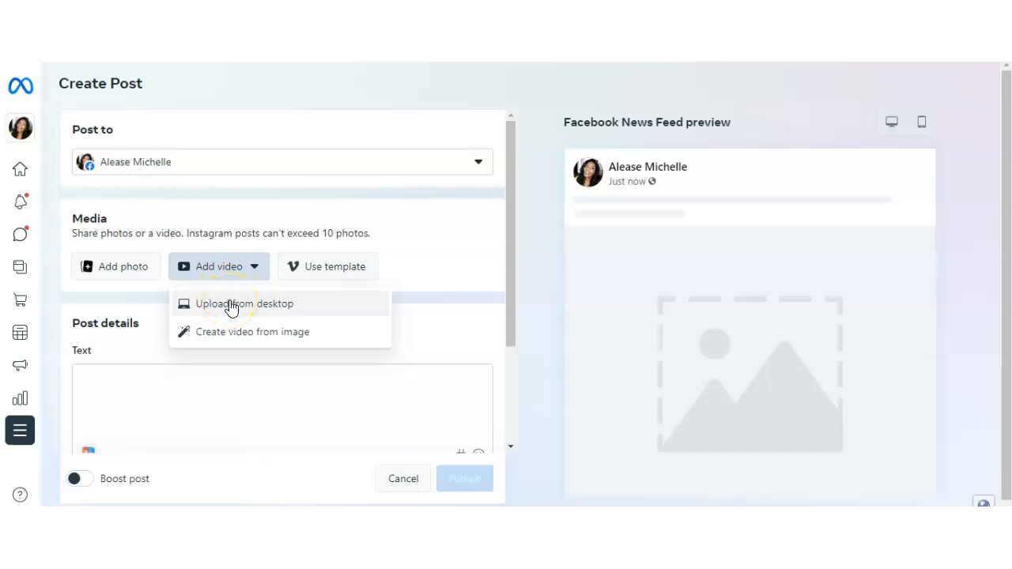
Step: Choose to upload the video from the computer
click(245, 304)
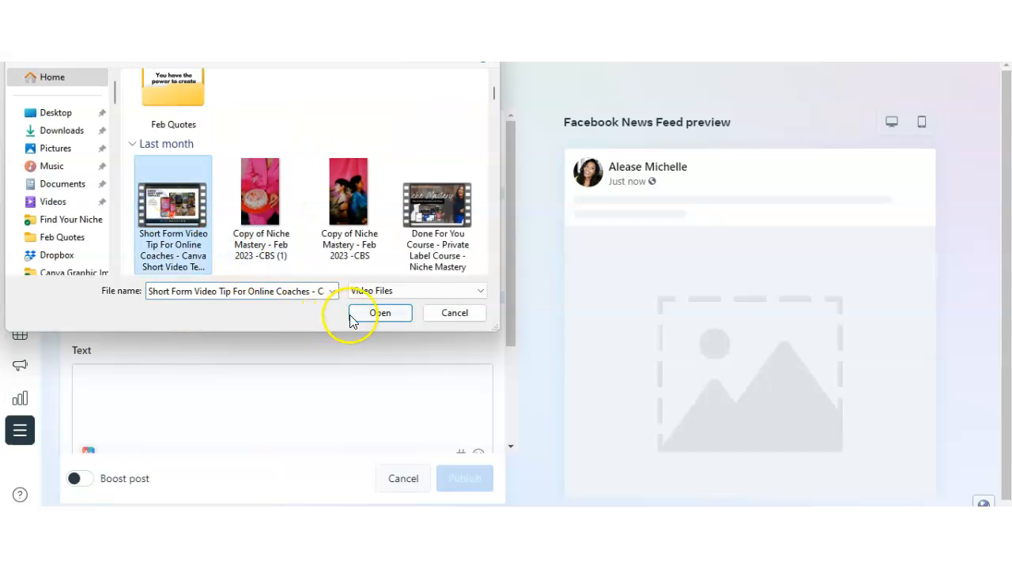
click(379, 313)
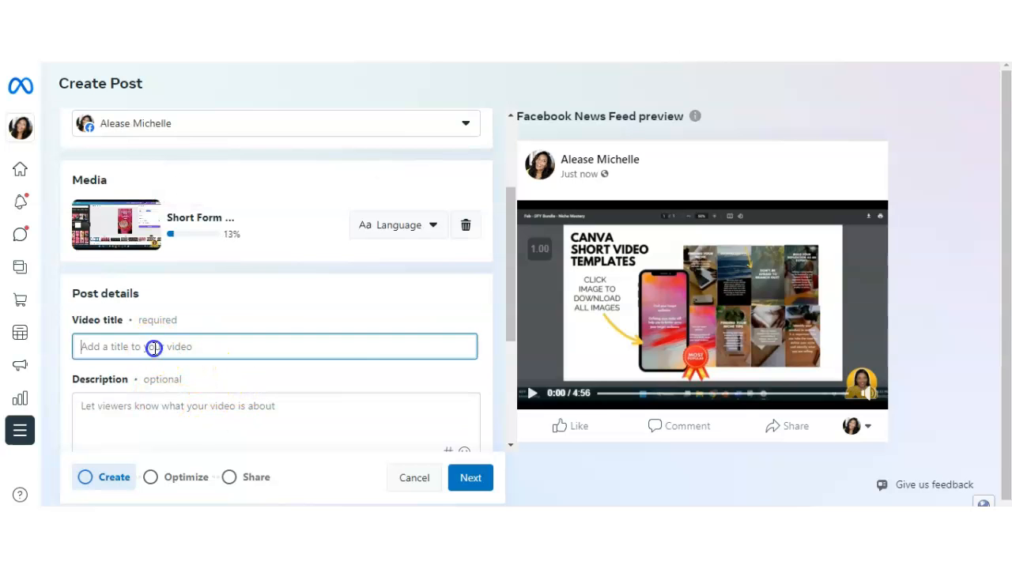
Step: Title the video 'How To Create Short Video Using Canva Template' and describe it 'Description goes here'
text(Sh)
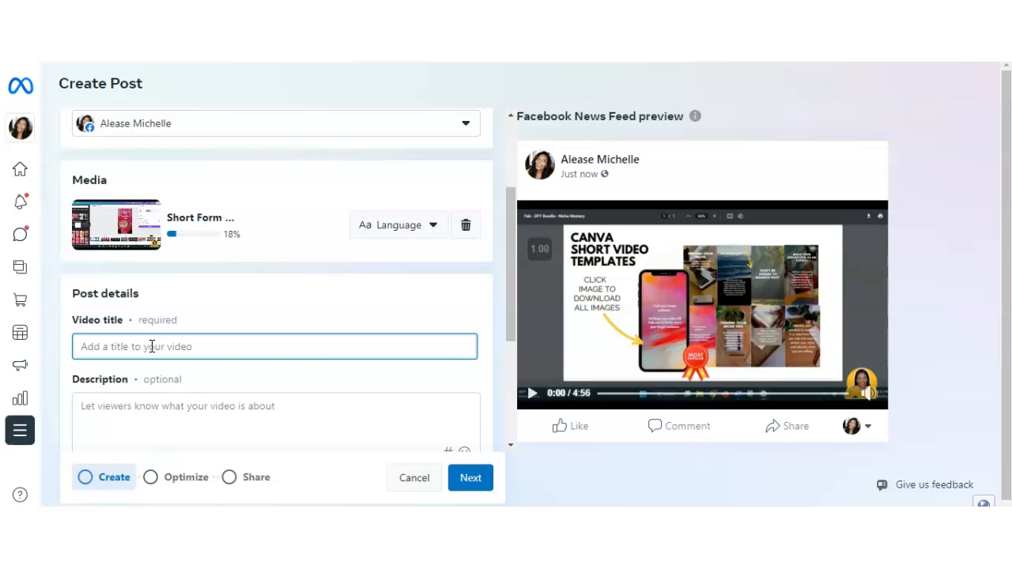
text(How To Create e)
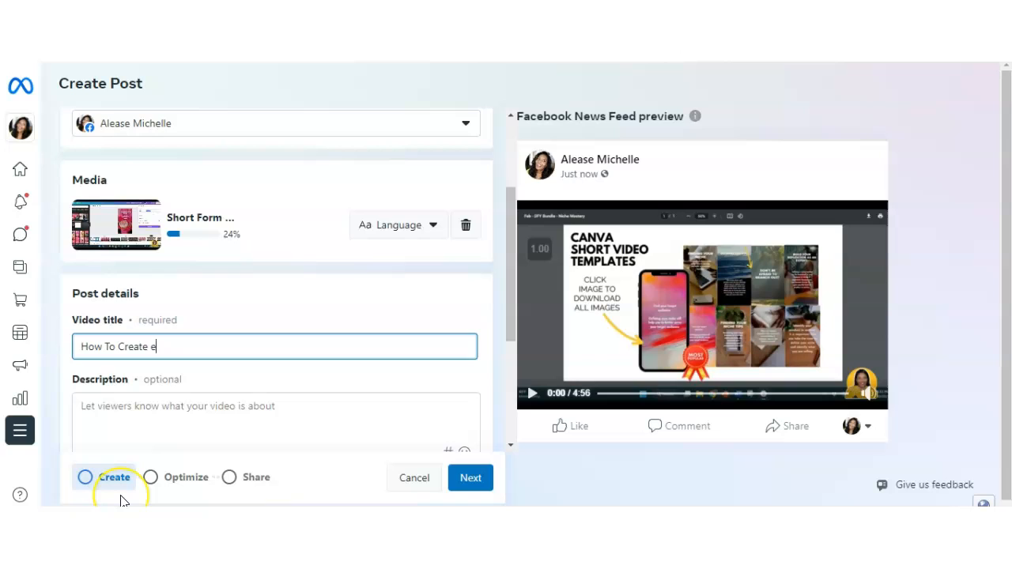
text(Short Video Using Canva T)
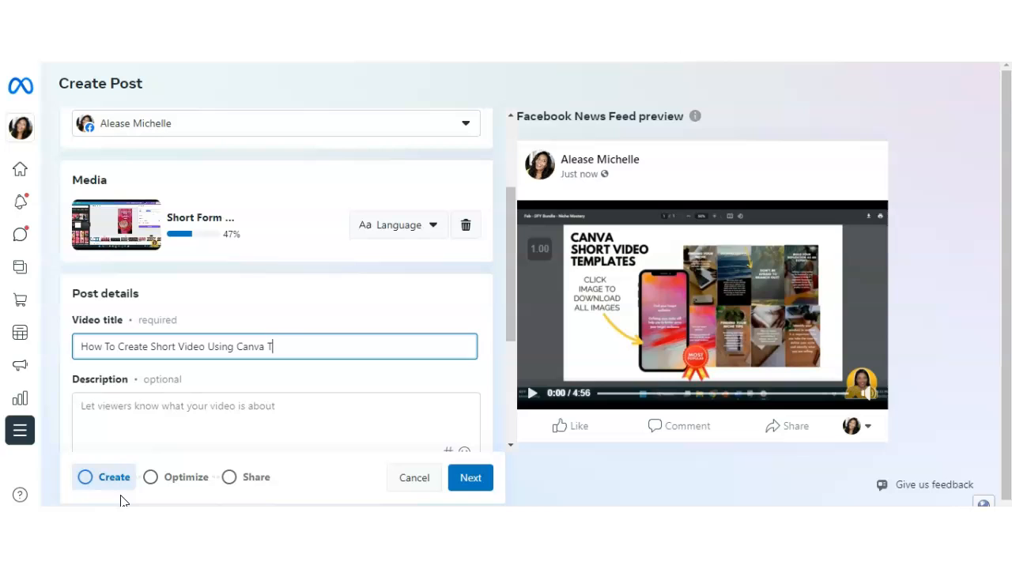
text(emplate)
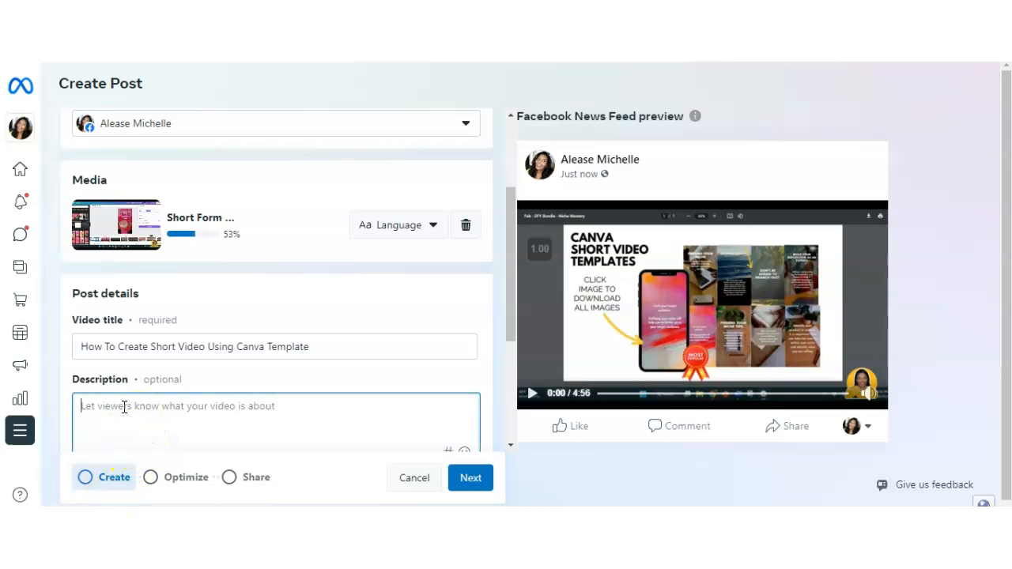
text(Decr)
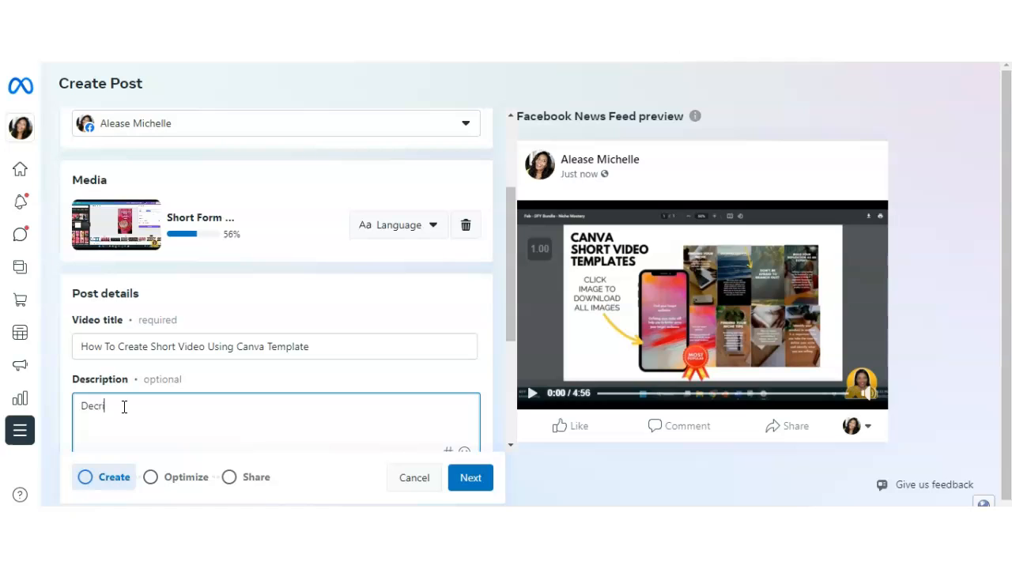
text(Description goes)
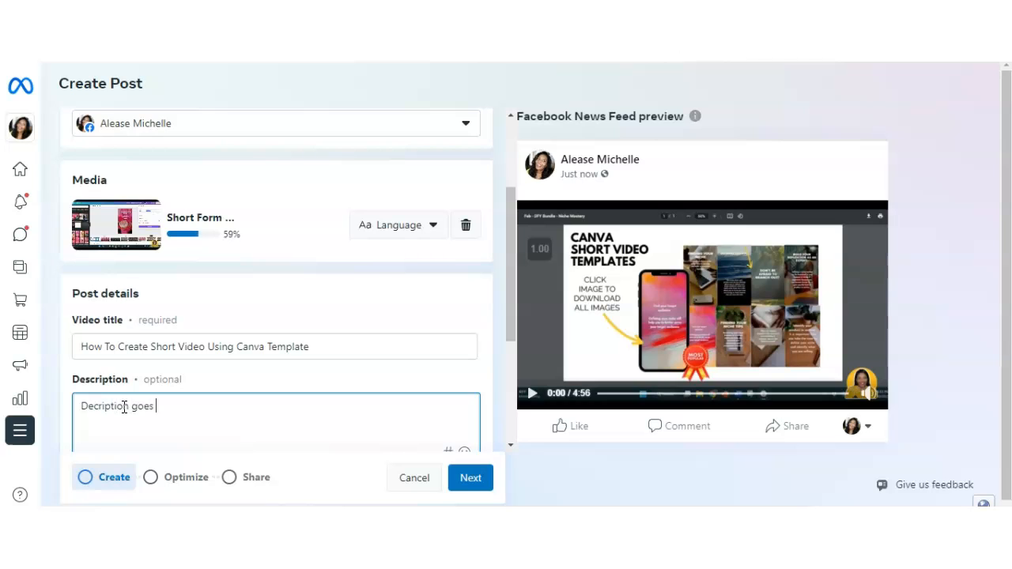
text(here)
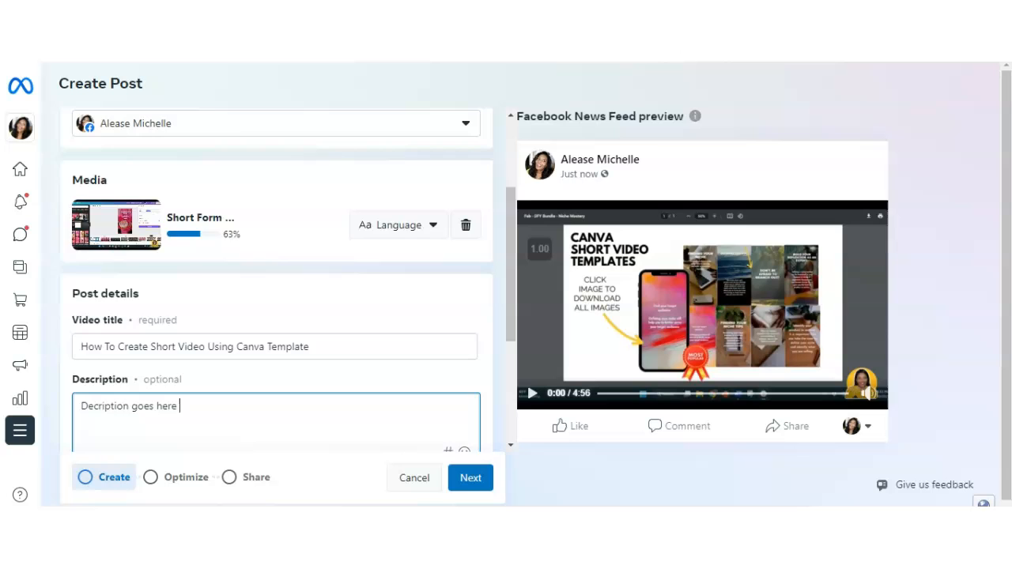
Step: Pick a suggested frame as the video thumbnail
scroll(down, 3)
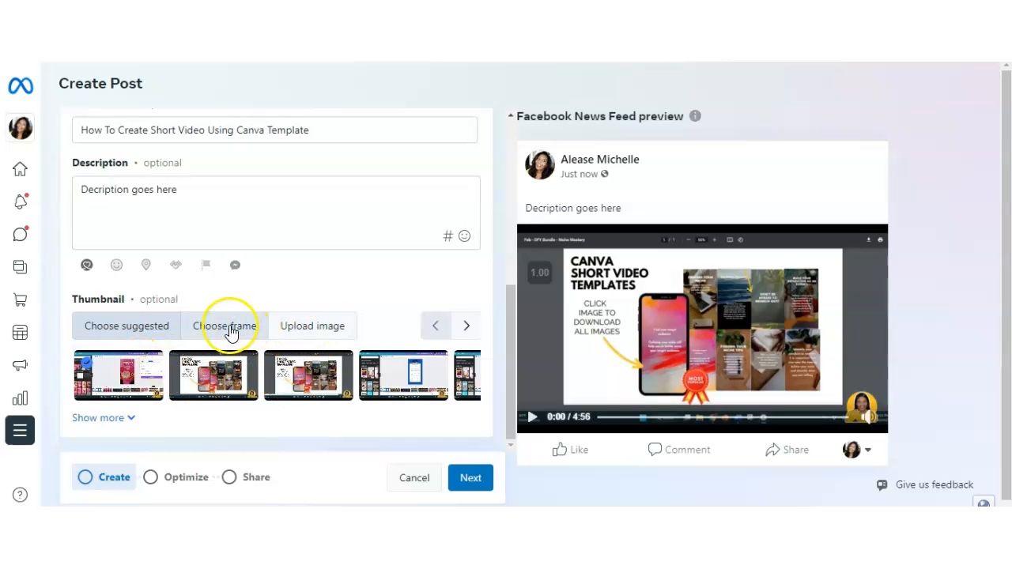
mouse_move(312, 326)
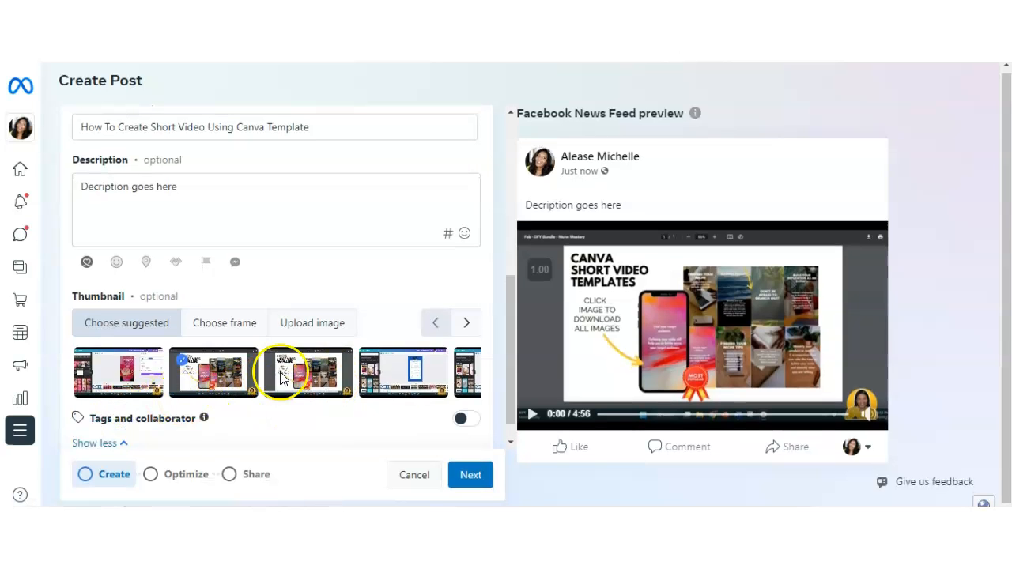
scroll(down, 3)
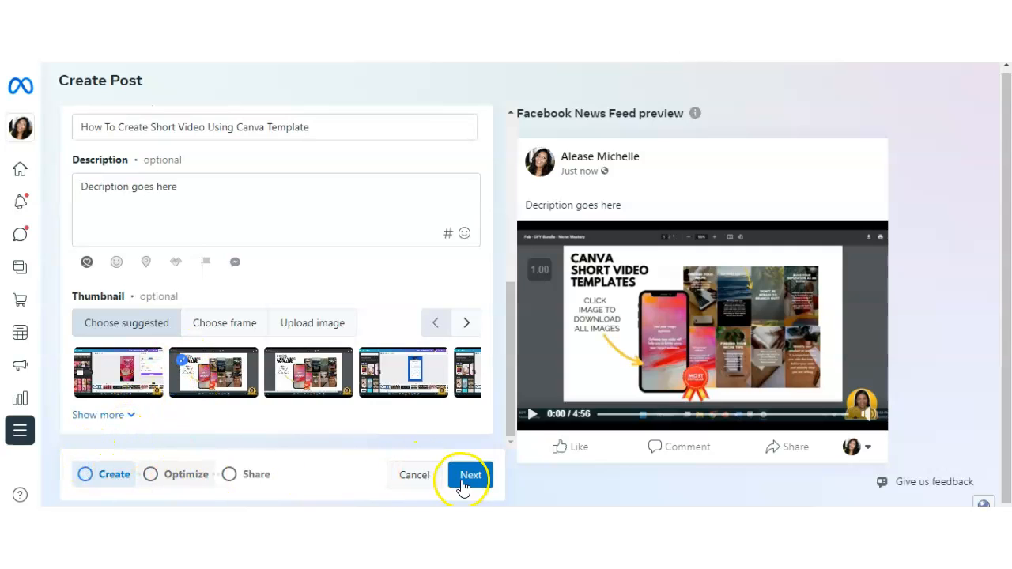
mouse_move(419, 396)
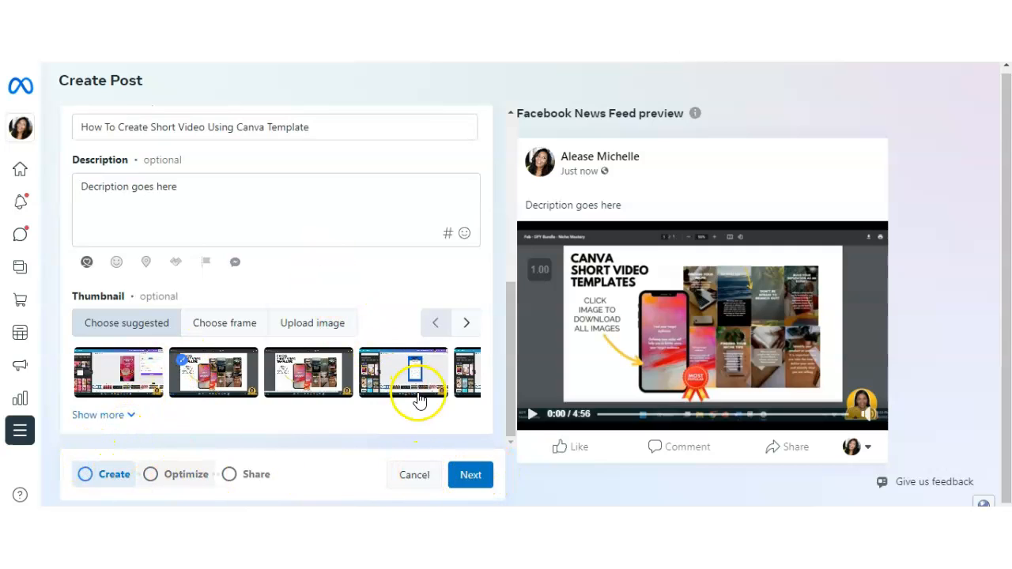
click(471, 475)
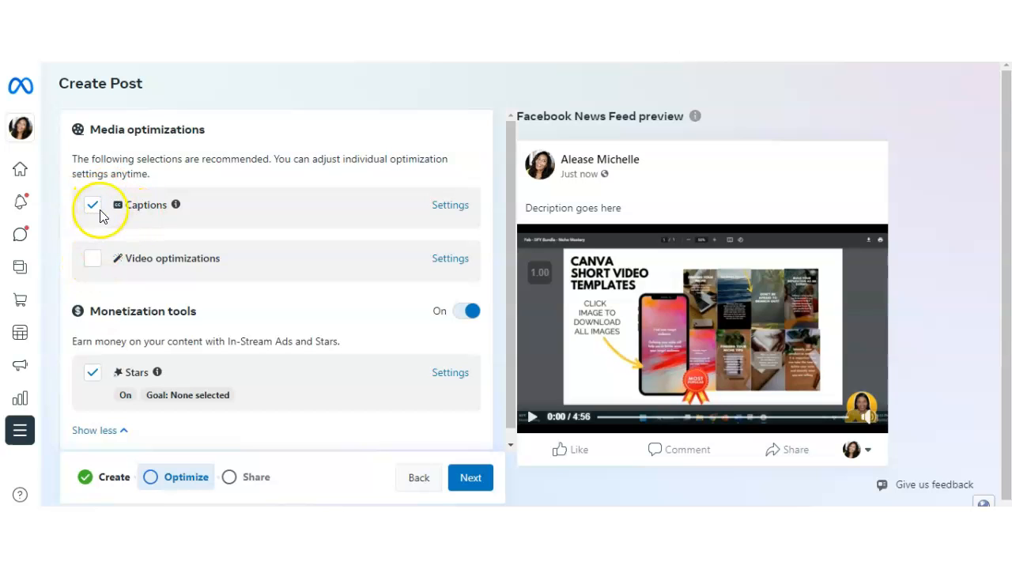
mouse_move(447, 490)
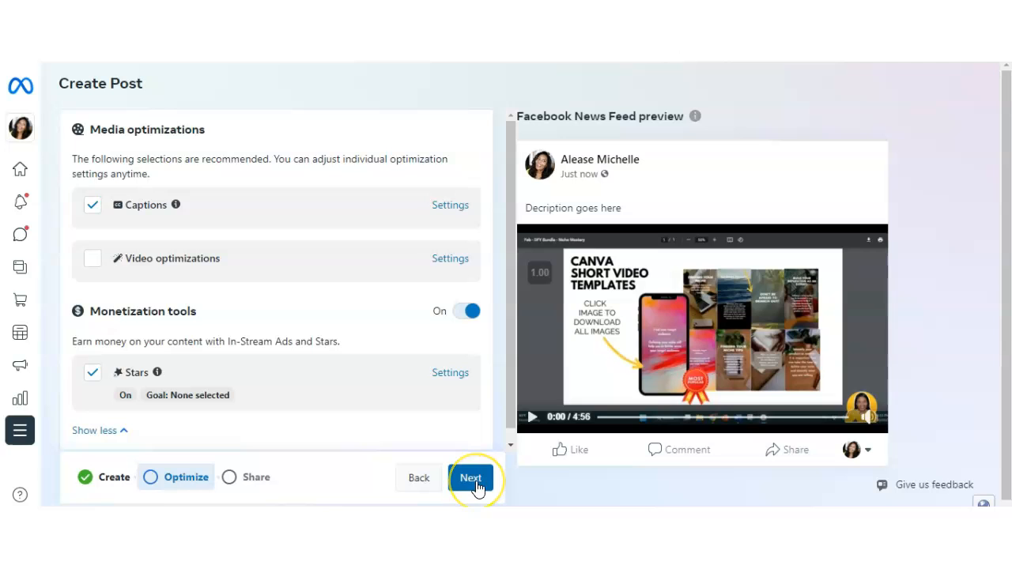
Step: Continue past Optimize with Captions and Stars left enabled
click(471, 478)
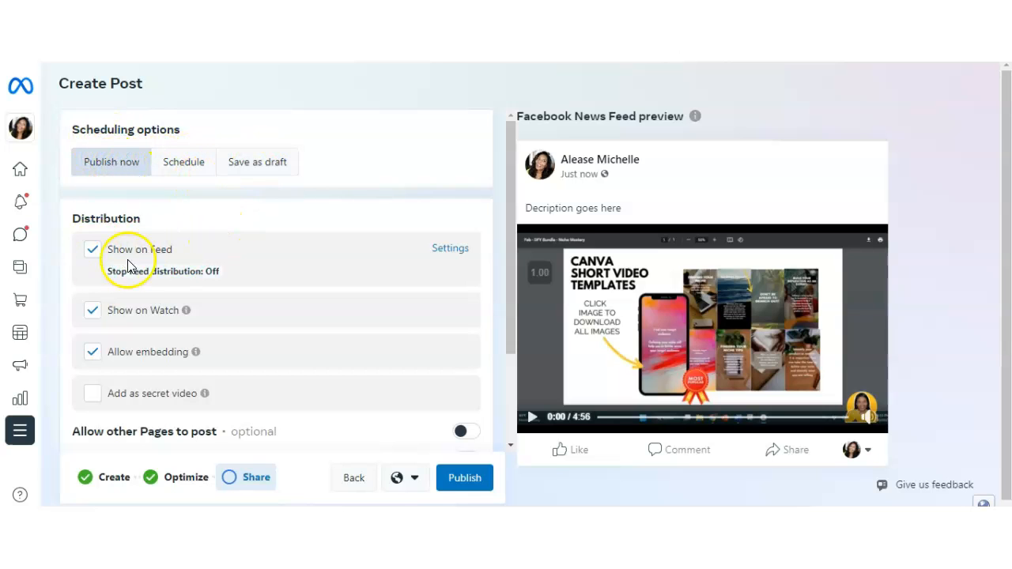
mouse_move(123, 332)
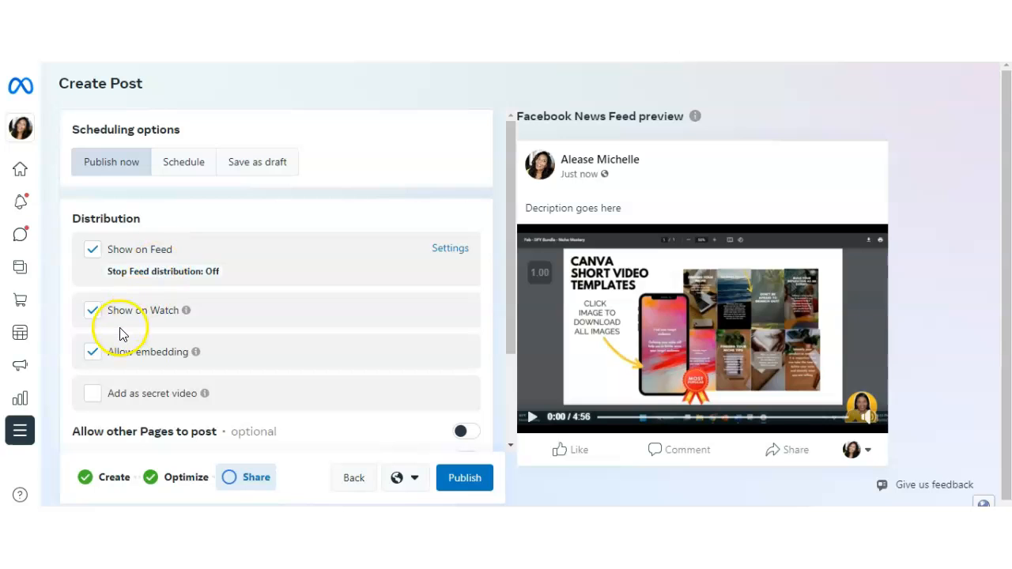
mouse_move(168, 324)
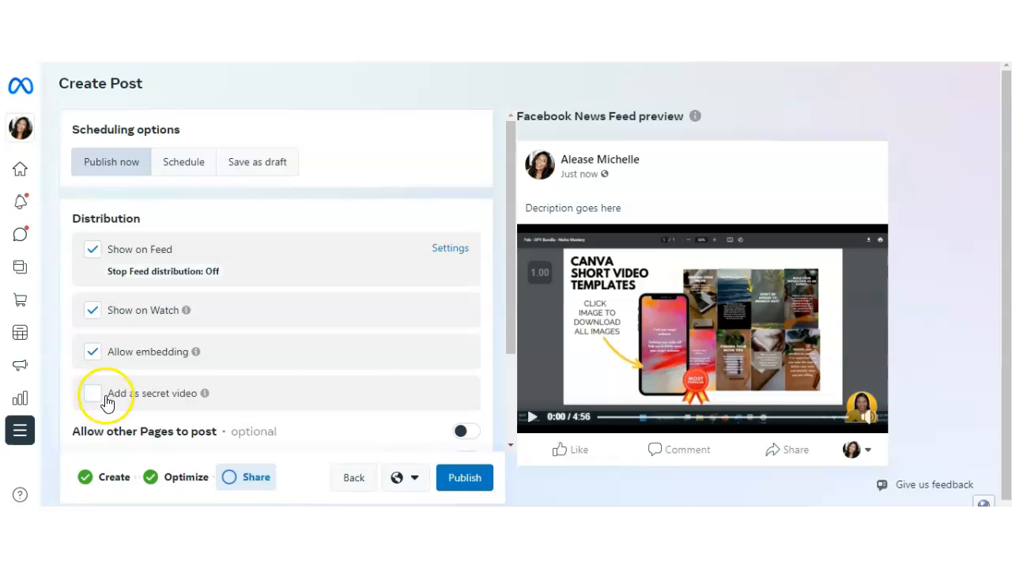
mouse_move(204, 393)
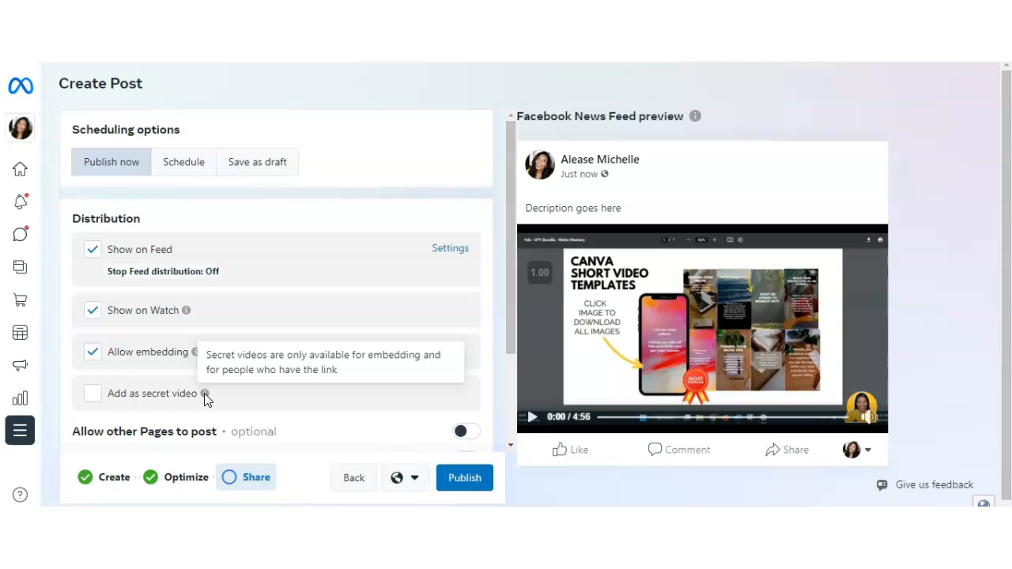
mouse_move(209, 399)
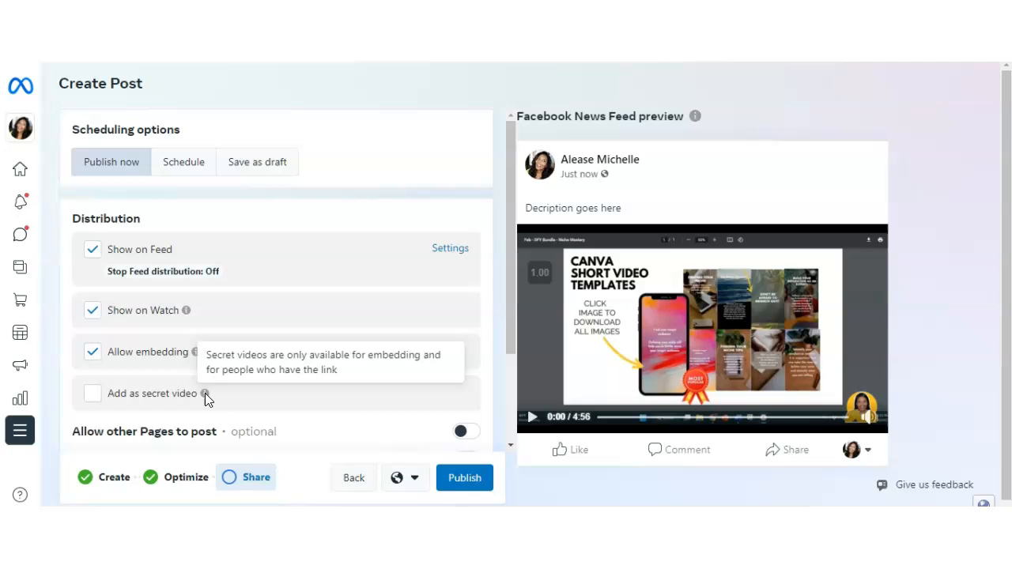
mouse_move(204, 393)
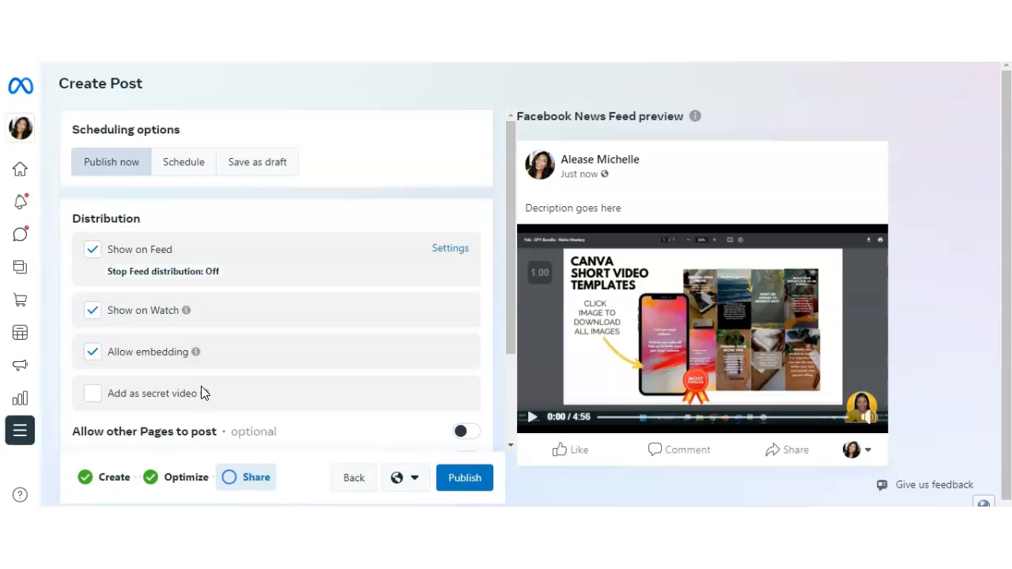
mouse_move(204, 391)
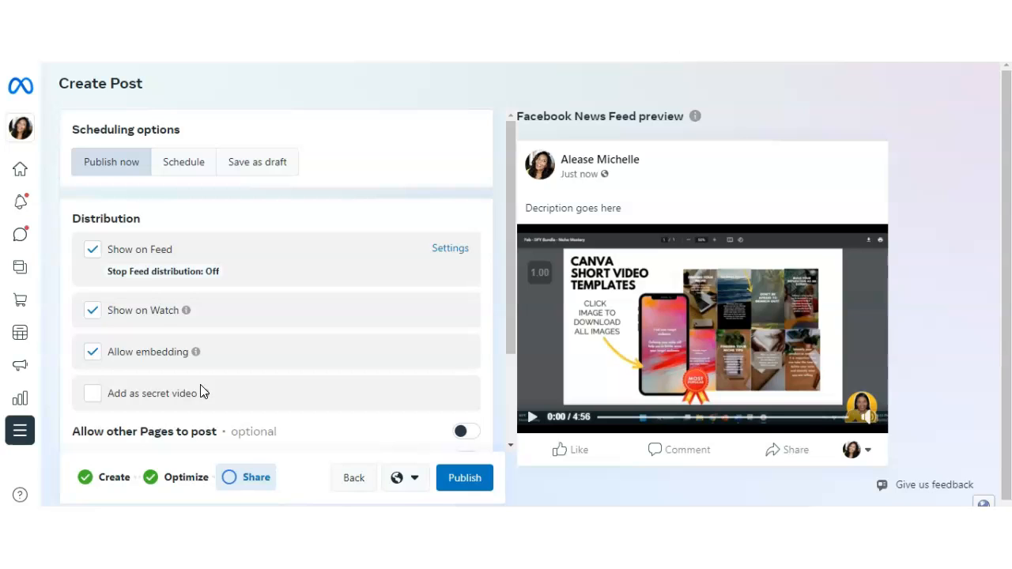
mouse_move(205, 395)
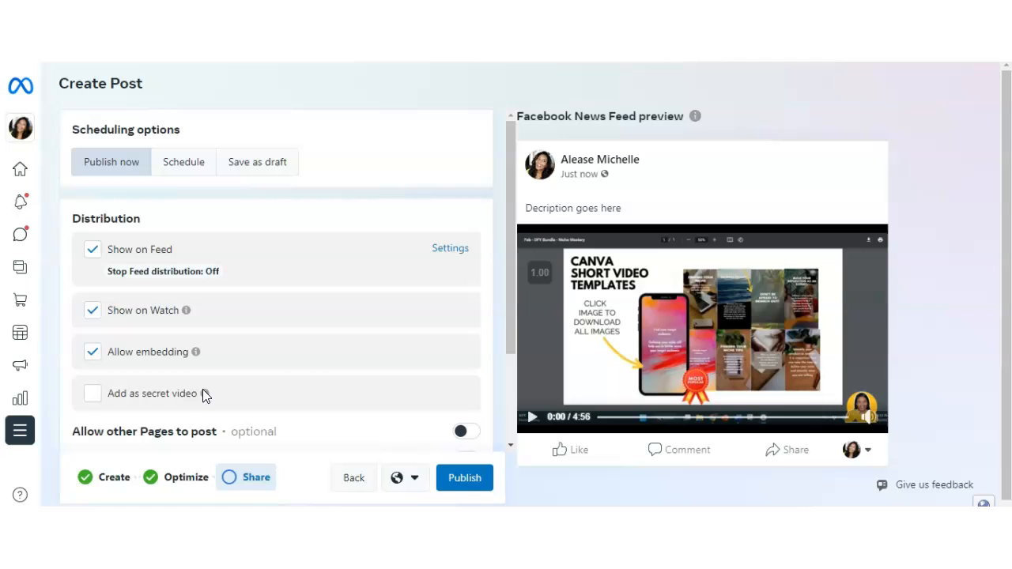
mouse_move(210, 391)
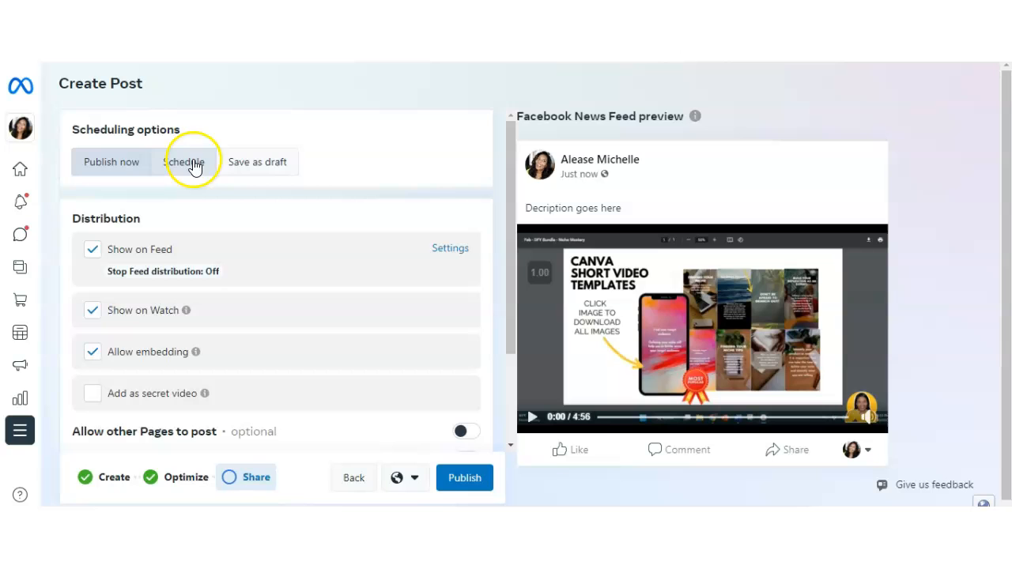
Step: Switch the post's scheduling option from publish now to Schedule
click(183, 162)
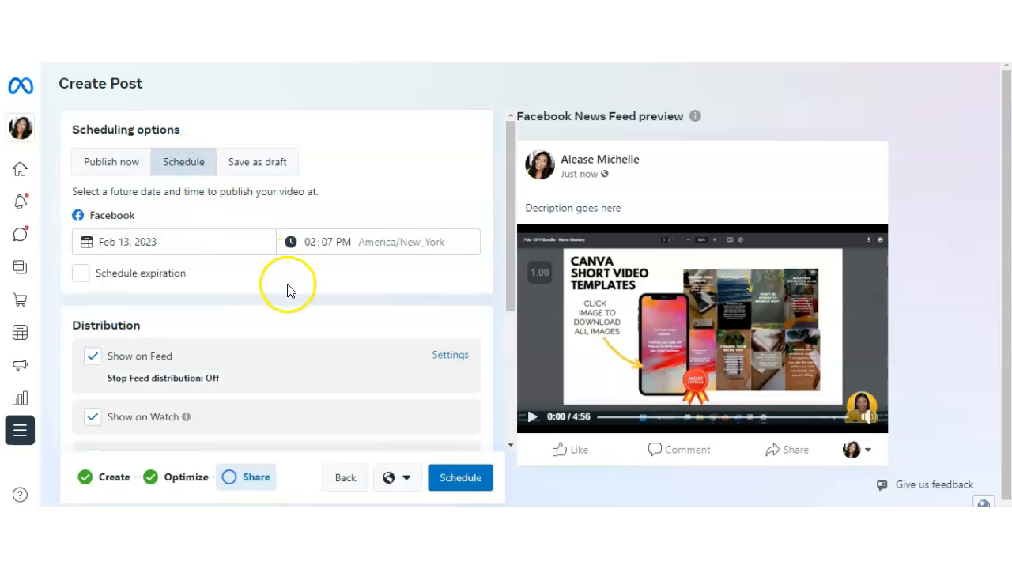
Step: Schedule for Feb 17 at 12:07 PM and tick Schedule expiration
click(174, 242)
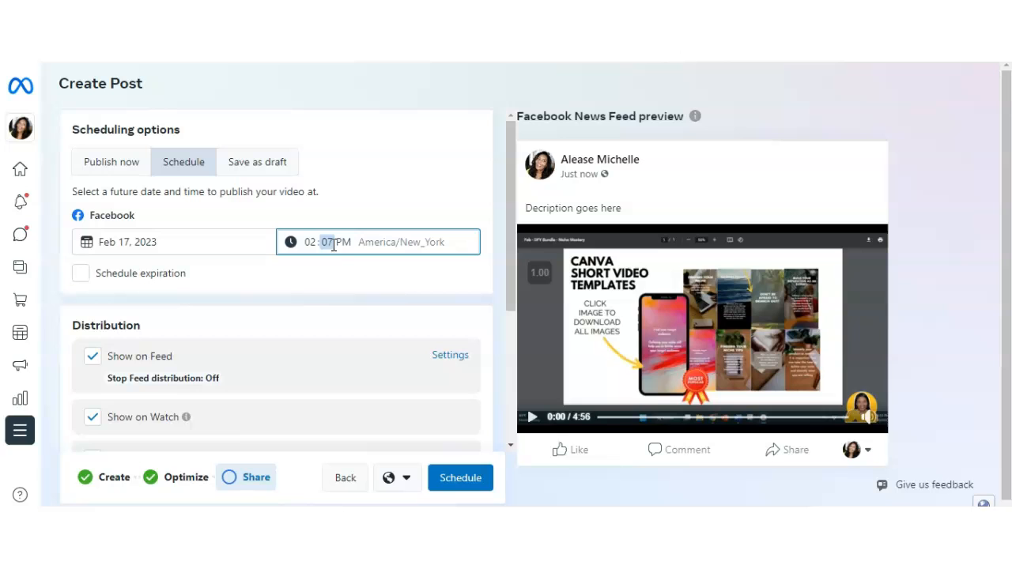
click(313, 242)
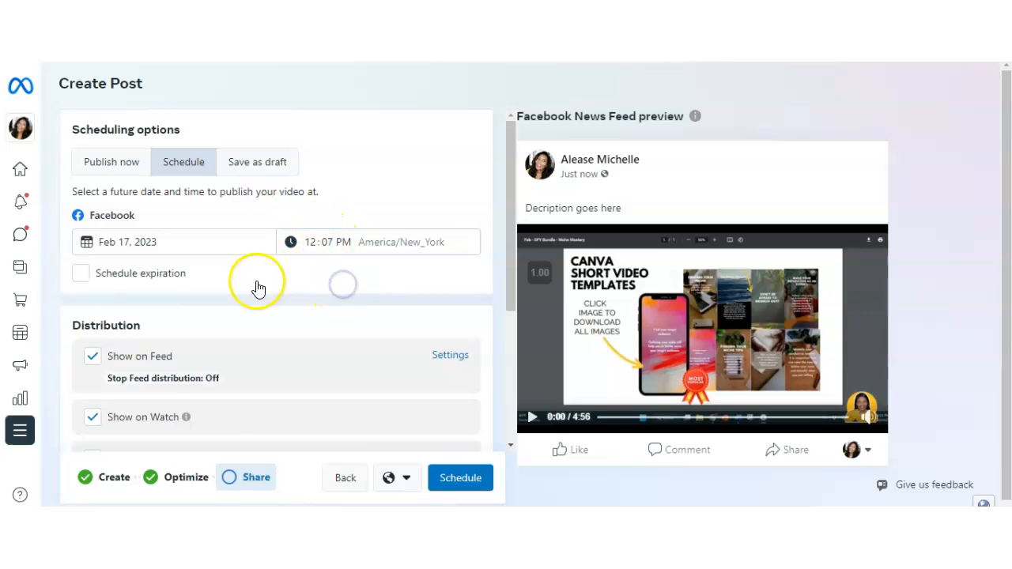
click(327, 242)
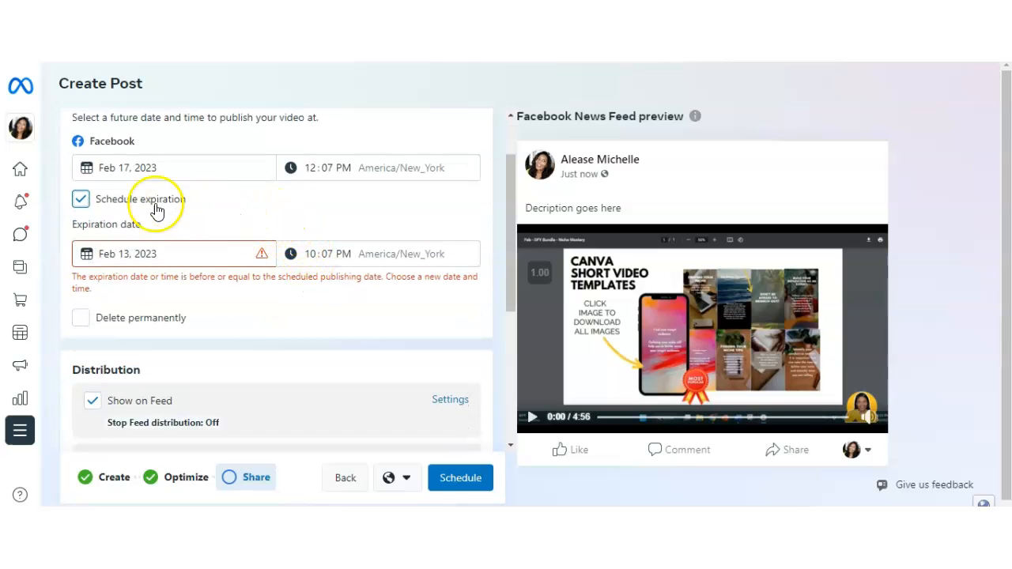
Step: Toggle Schedule expiration off, on, and off again, leaving expiration disabled
click(80, 199)
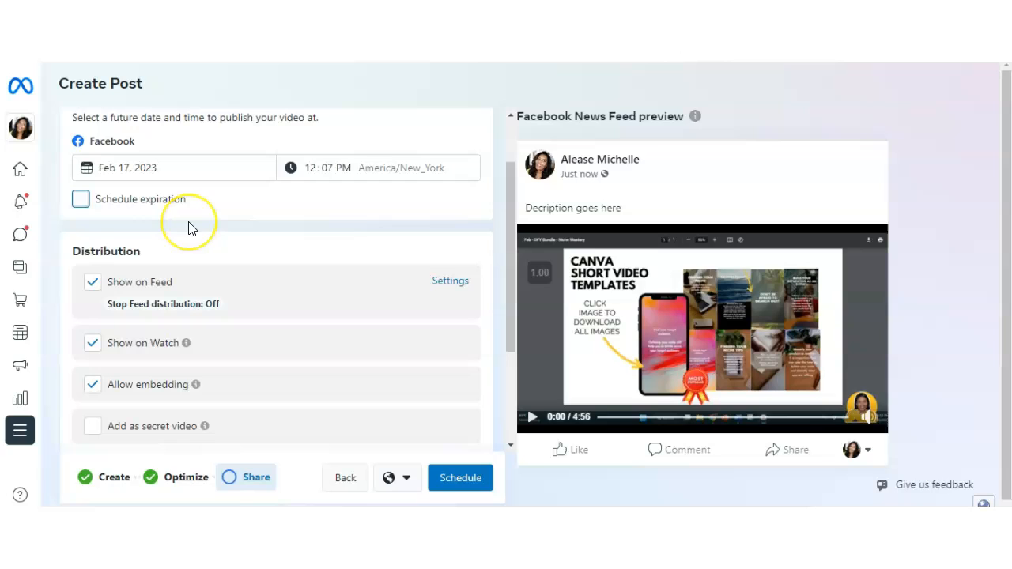
mouse_move(253, 221)
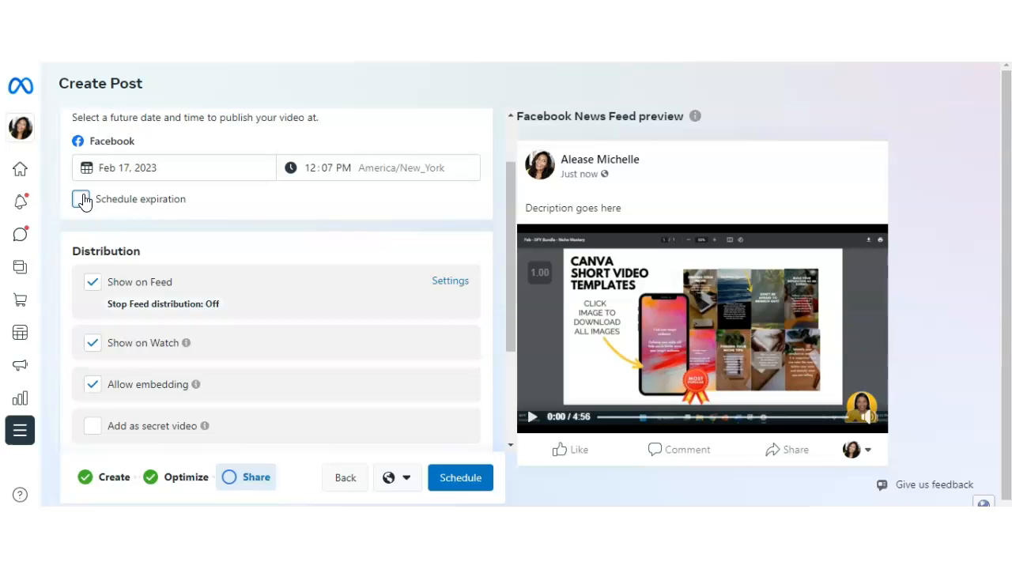
click(81, 198)
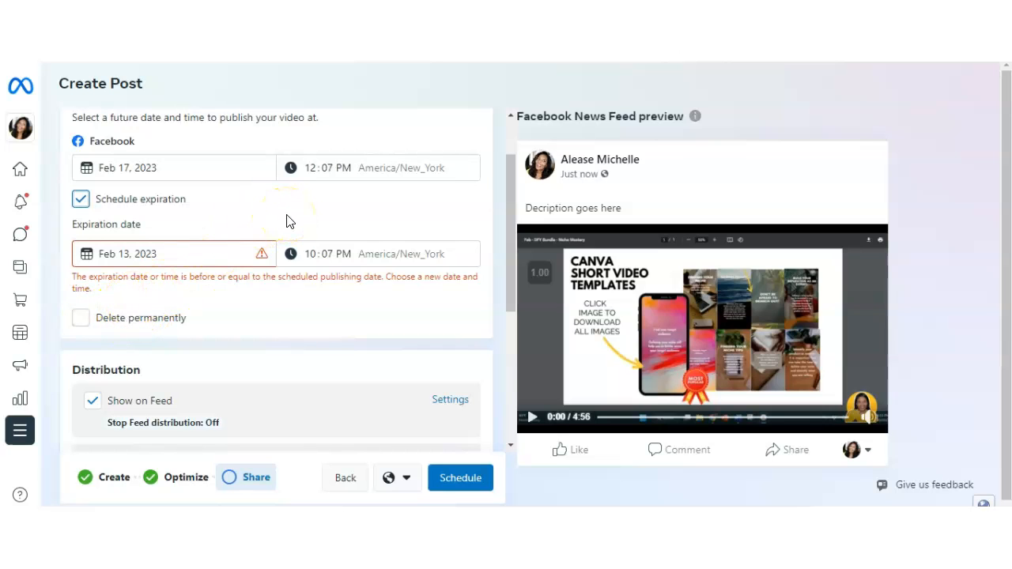
click(80, 199)
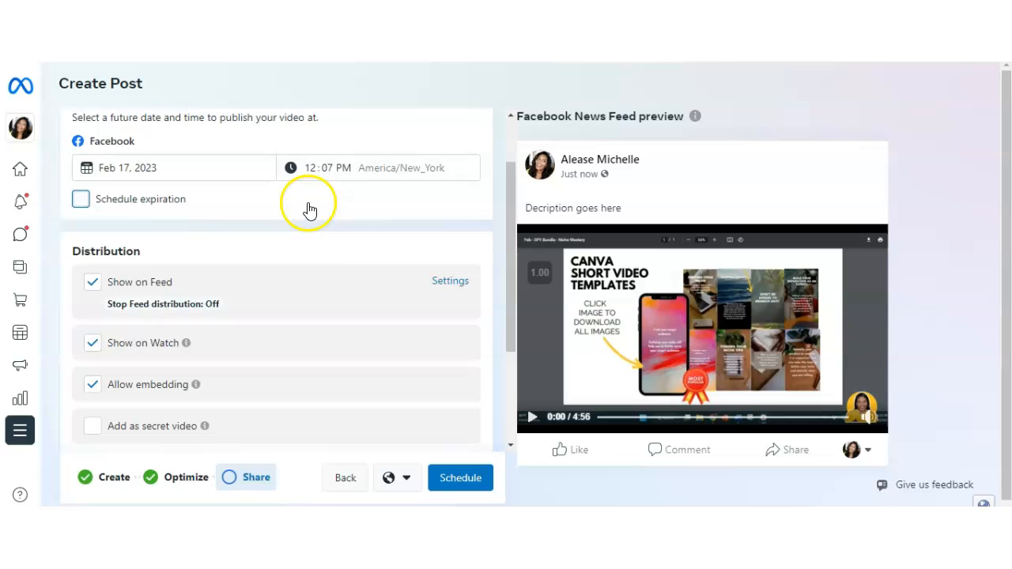
Step: Scroll past the optional settings and hit the Schedule button
scroll(down, 3)
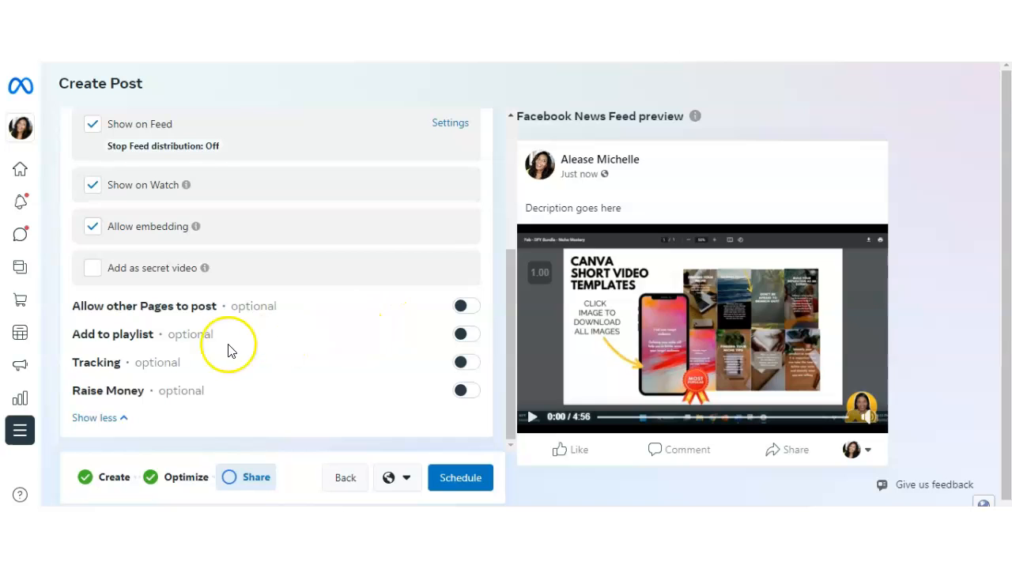
mouse_move(228, 376)
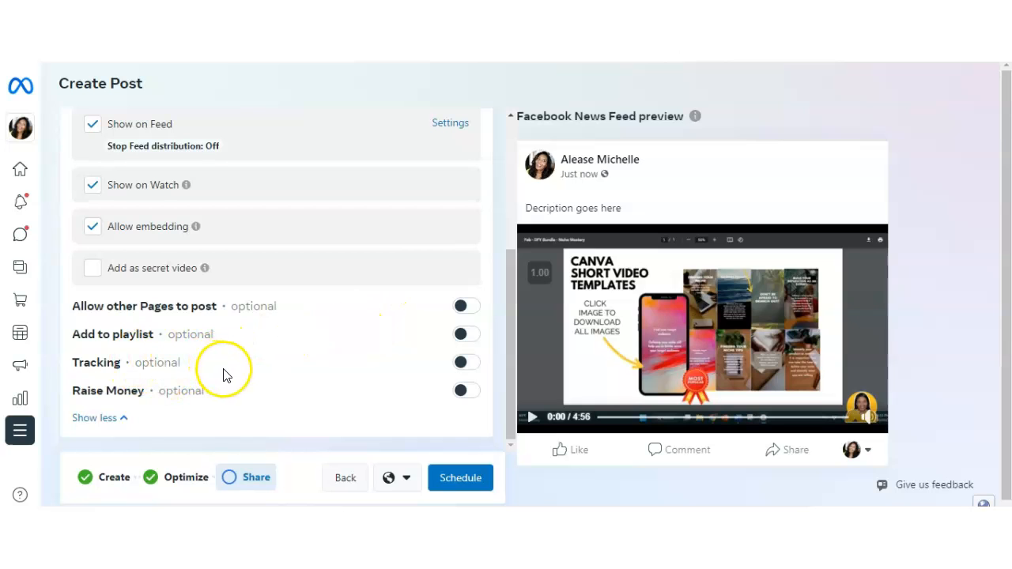
mouse_move(293, 380)
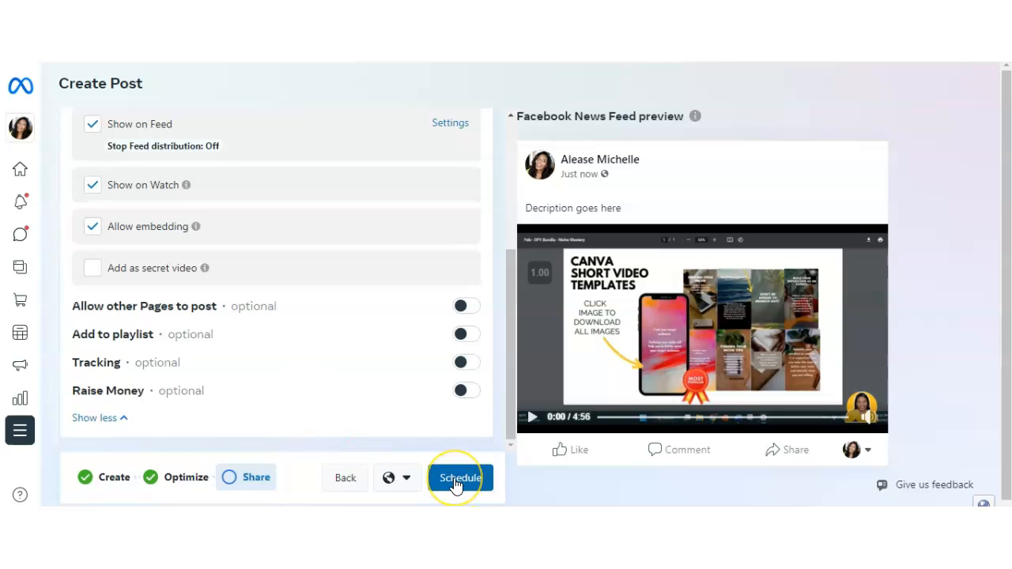
click(460, 477)
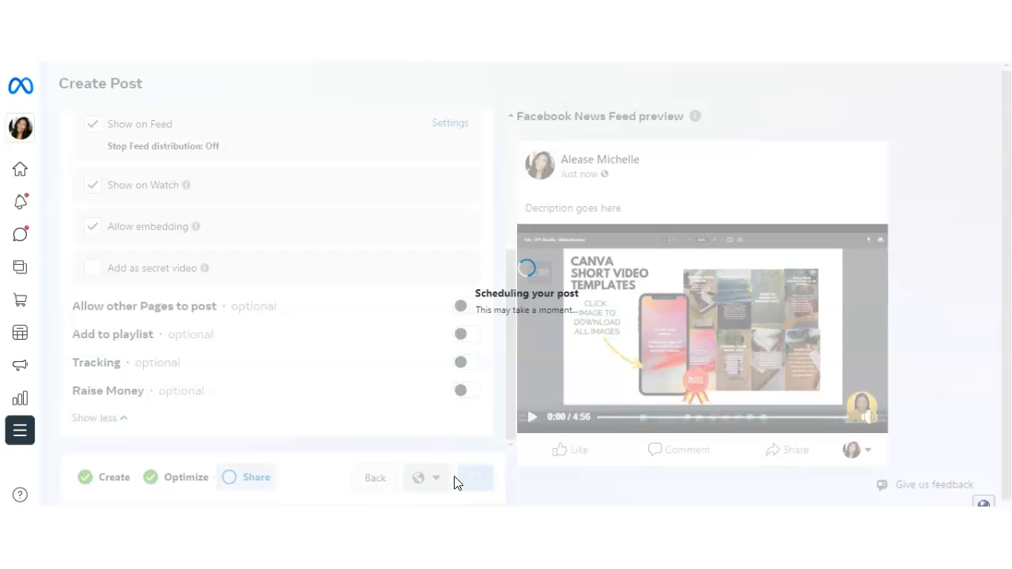
Step: Close the Feb 17, 2023 video-scheduled confirmation to reach the February Planner
click(460, 477)
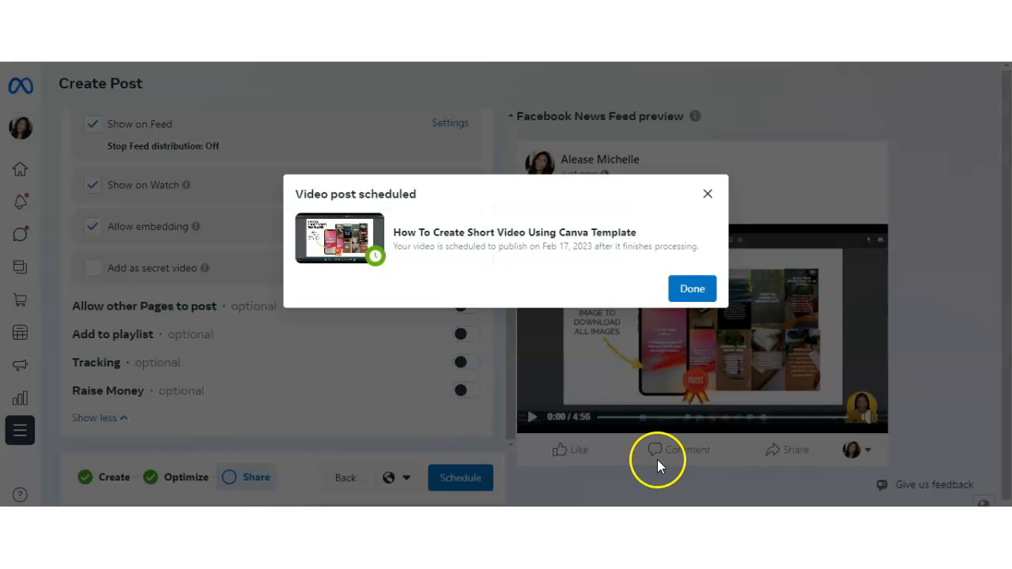
mouse_move(653, 435)
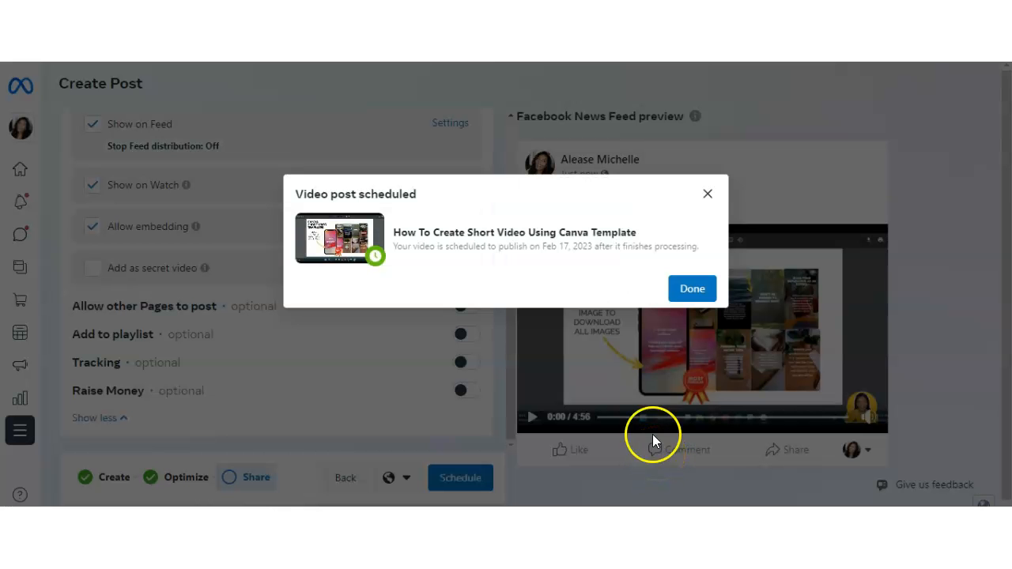
mouse_move(551, 239)
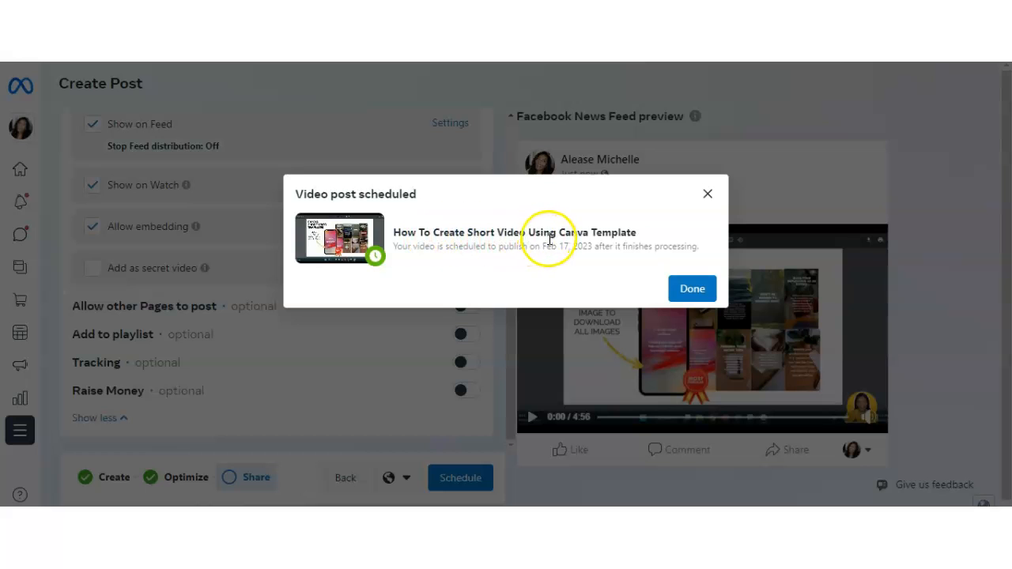
mouse_move(463, 261)
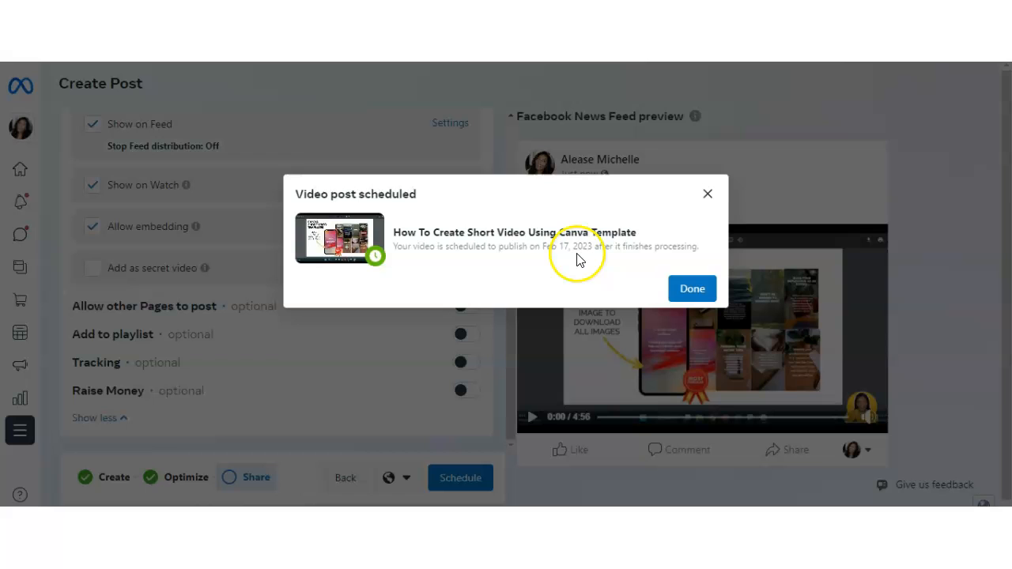
mouse_move(621, 259)
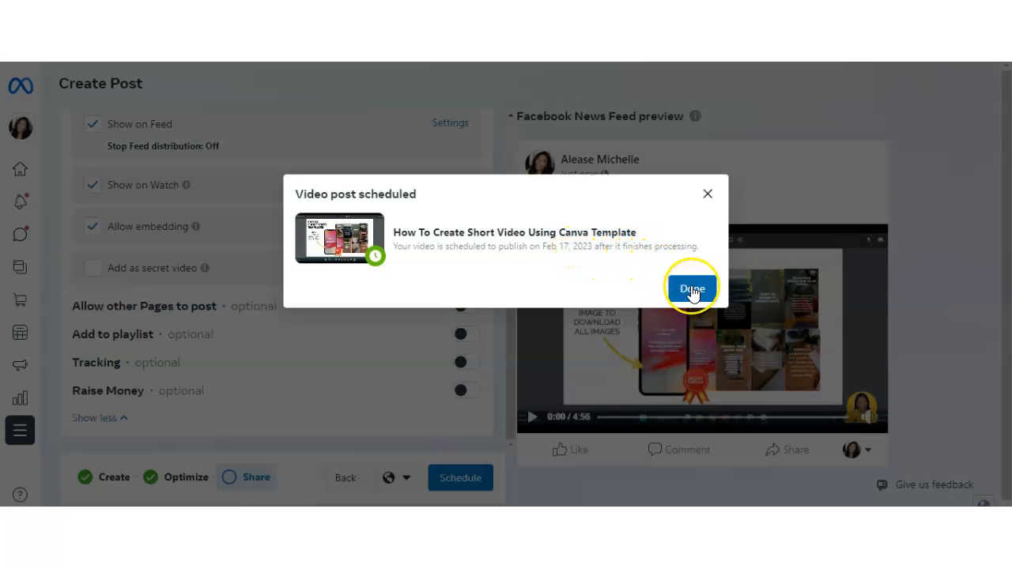
click(691, 289)
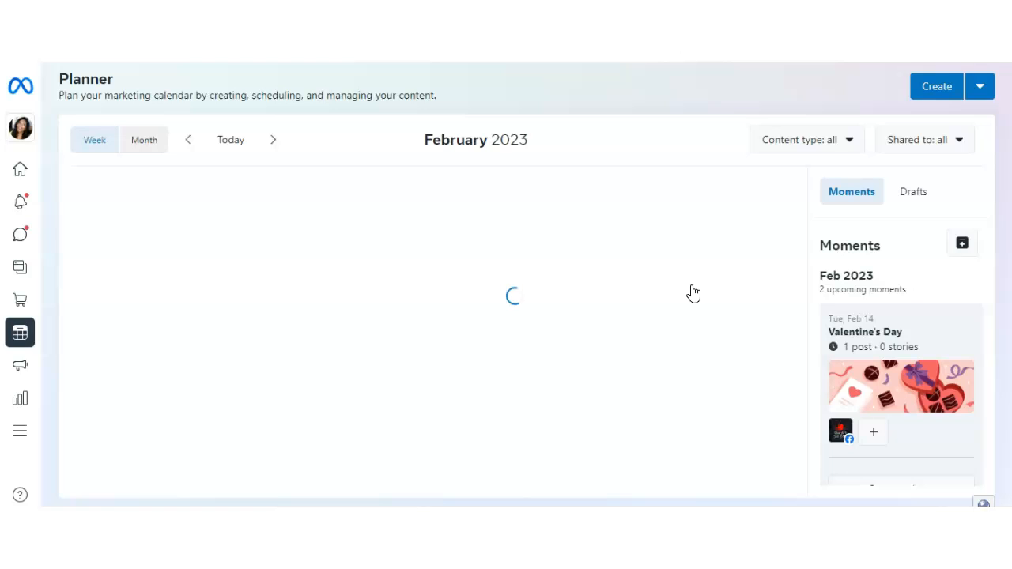
Step: Open the Planner week view showing the 12:07 PM video post on Fri 17
click(94, 139)
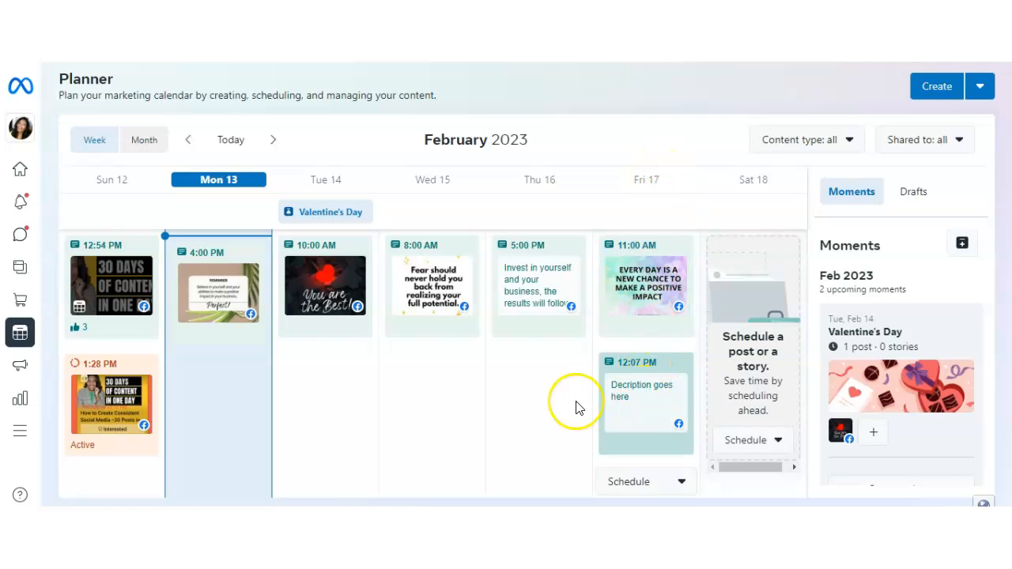
mouse_move(666, 421)
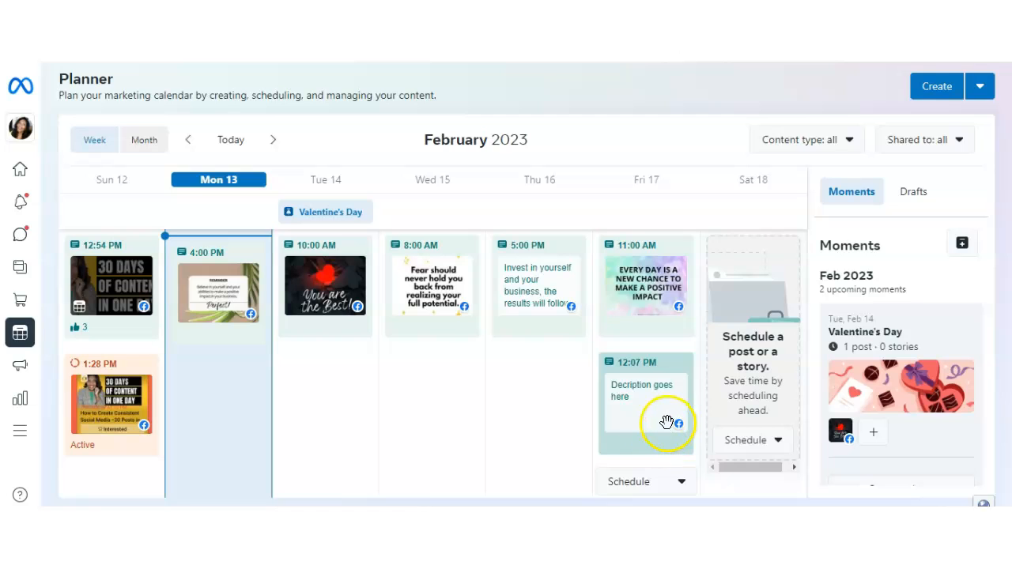